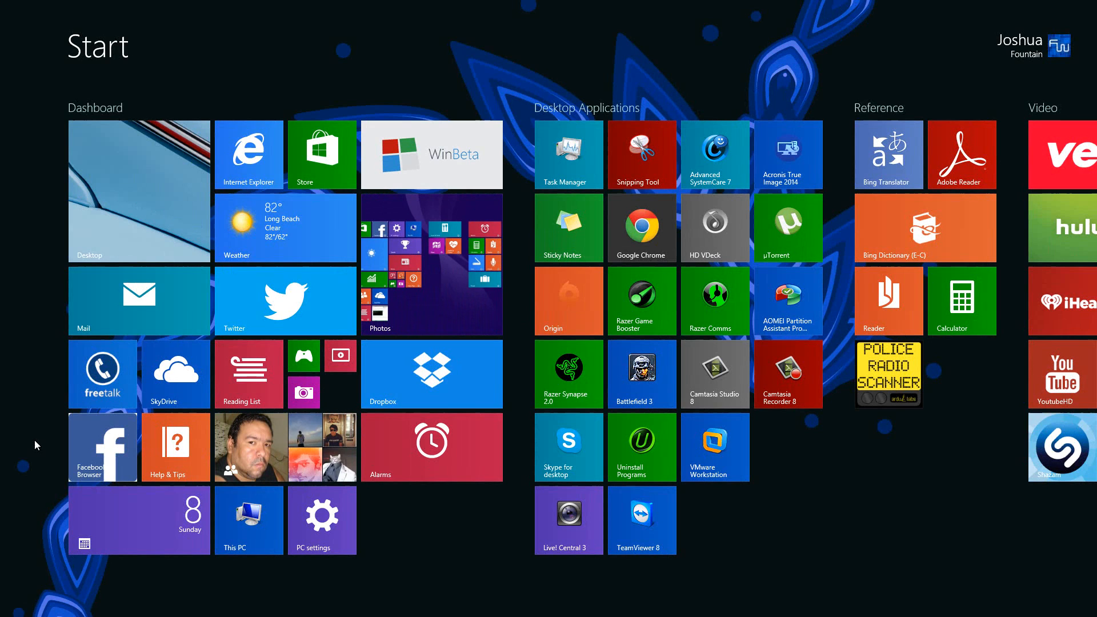
mouse_move(112, 221)
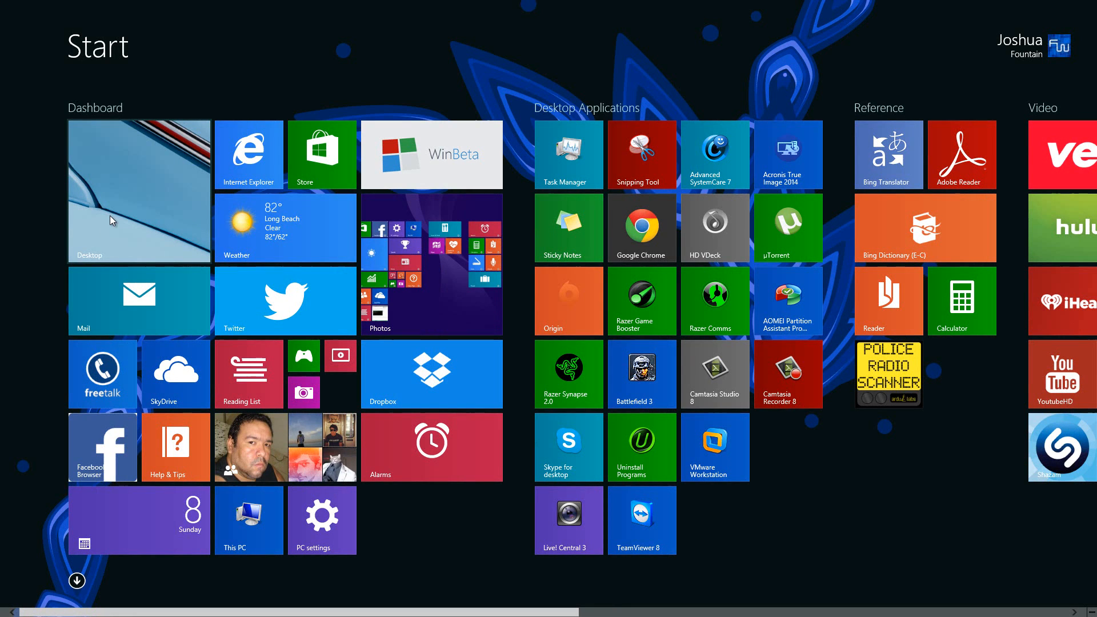
- Launch ModernMix from the Start screen's Apps list after visiting the desktop
left_click(138, 190)
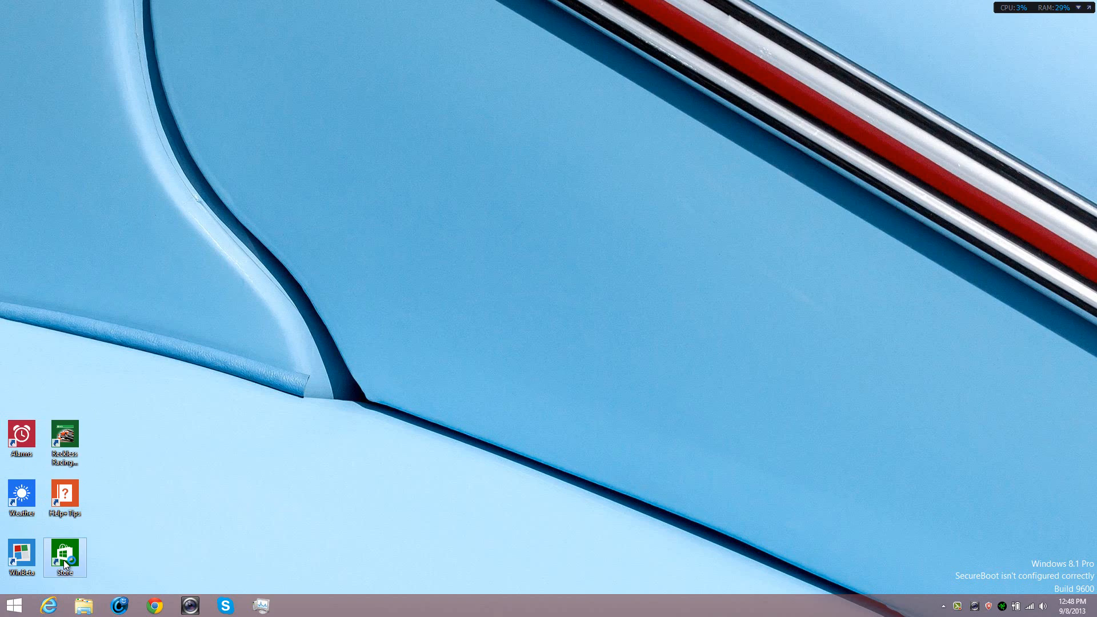
mouse_move(193, 475)
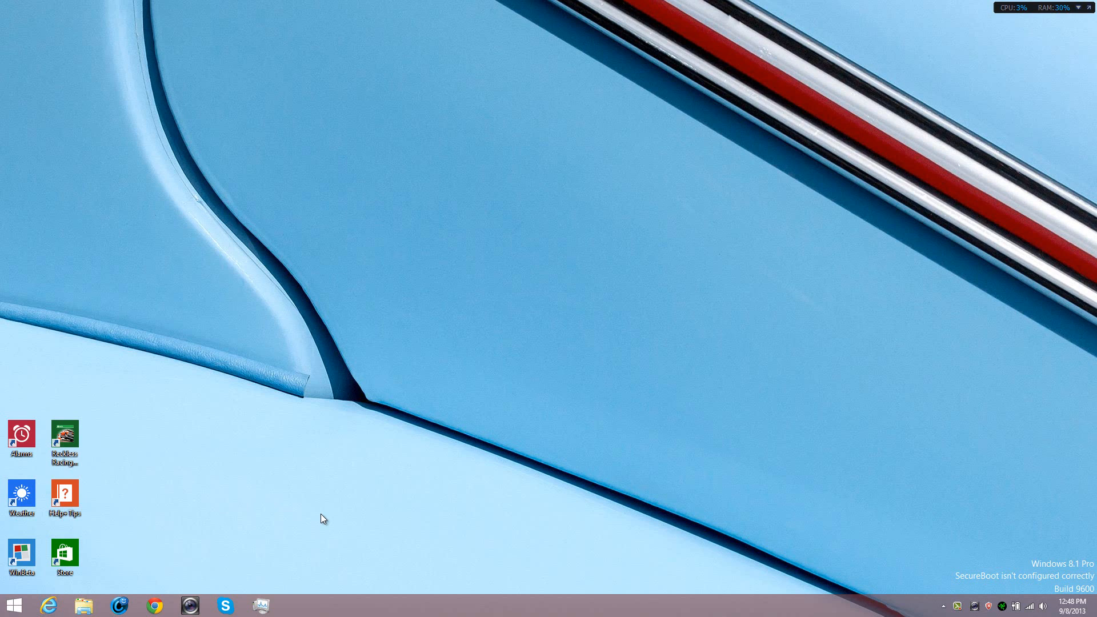
mouse_move(250, 507)
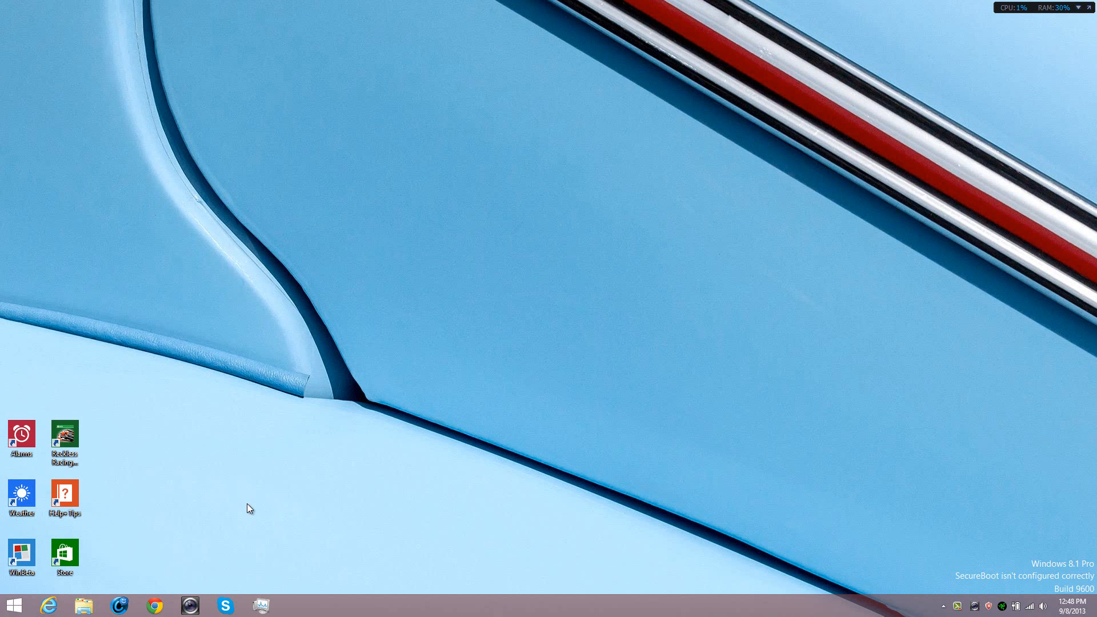
left_click(12, 605)
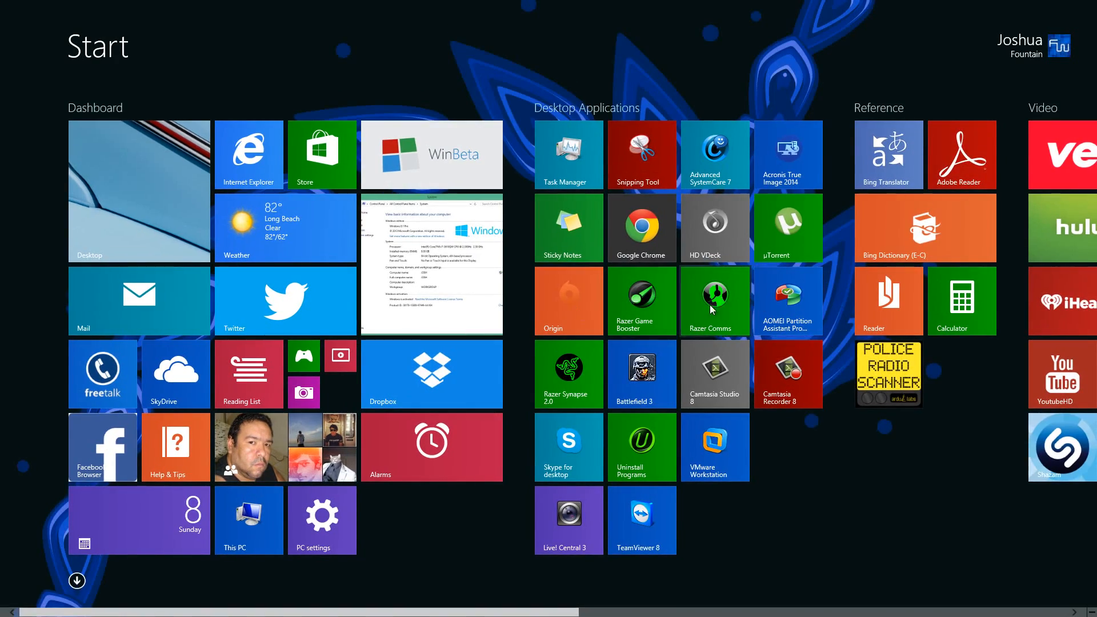
left_click(76, 581)
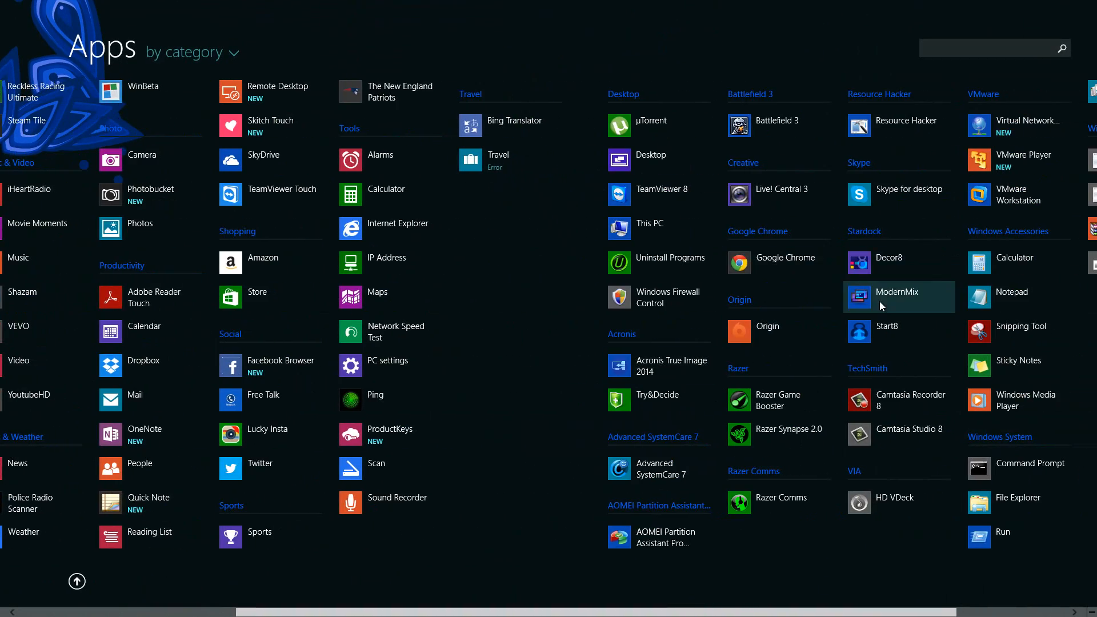
left_click(898, 297)
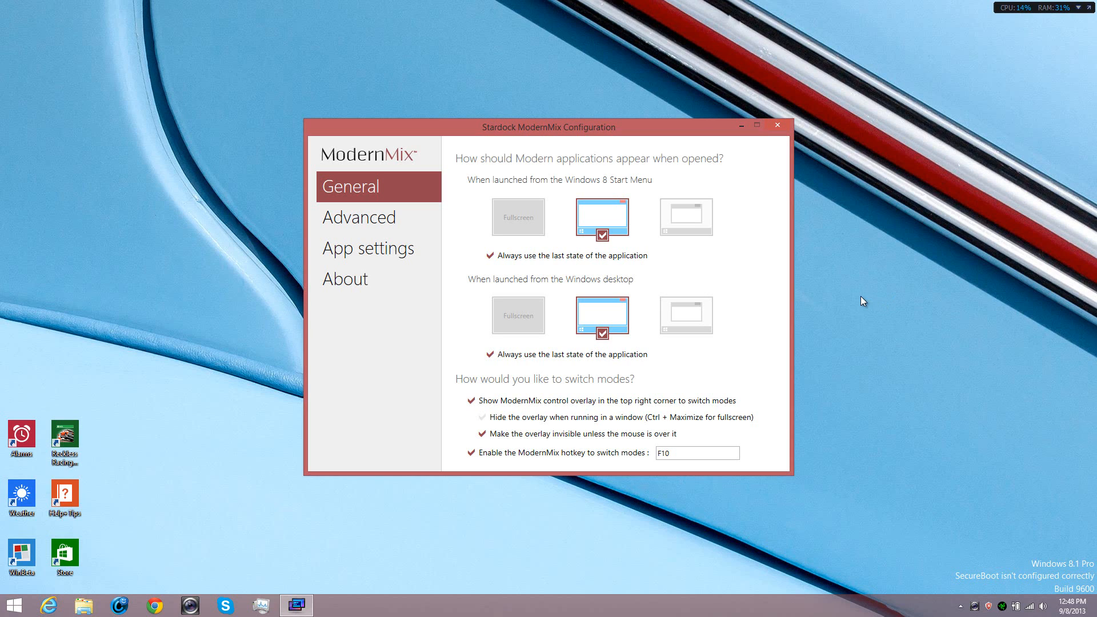
mouse_move(384, 184)
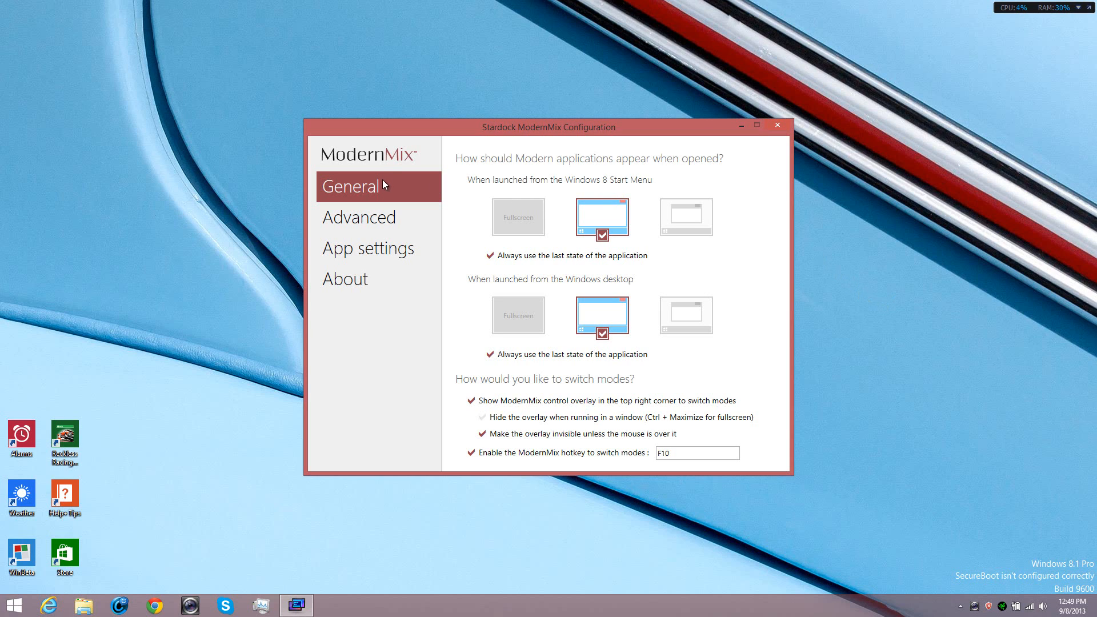
mouse_move(593, 236)
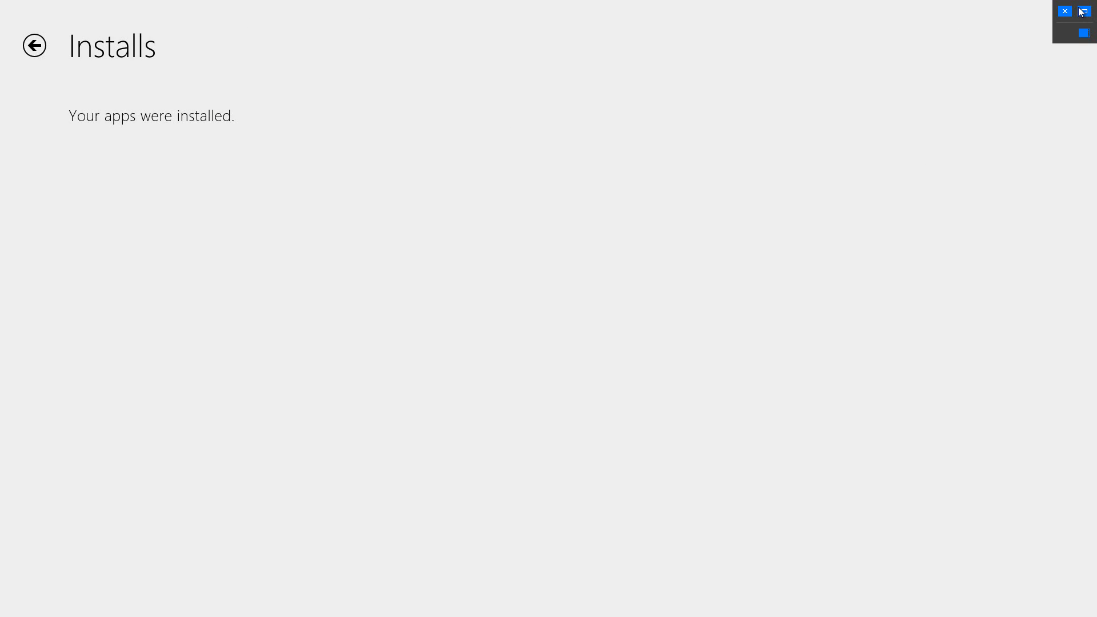
mouse_move(1084, 12)
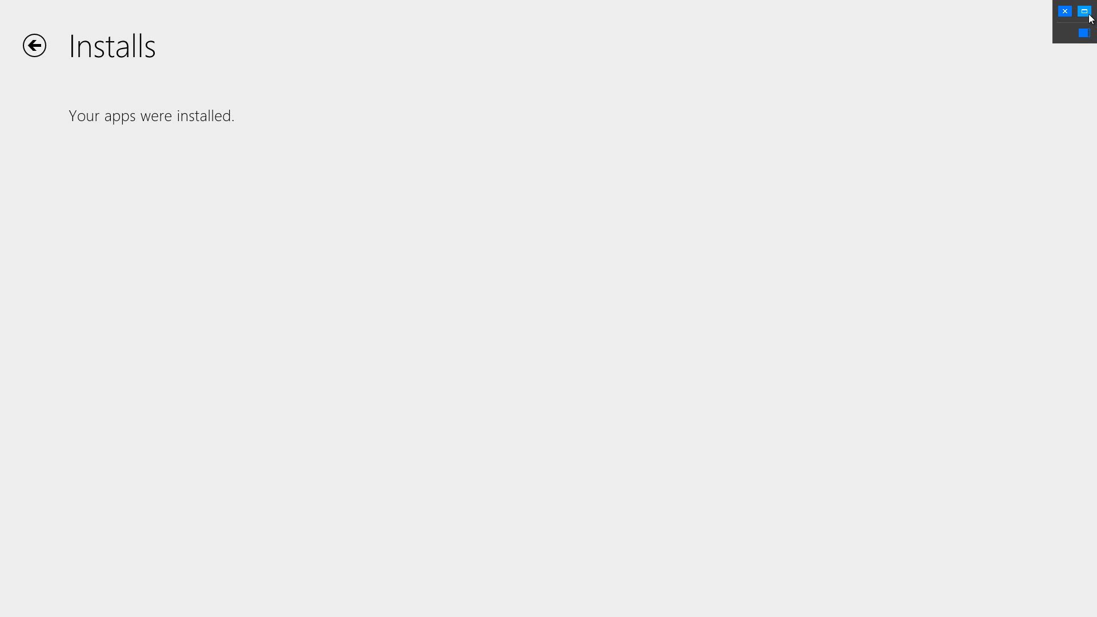
- Switch the Store's Installs page into windowed mode via the ModernMix overlay
left_click(1084, 11)
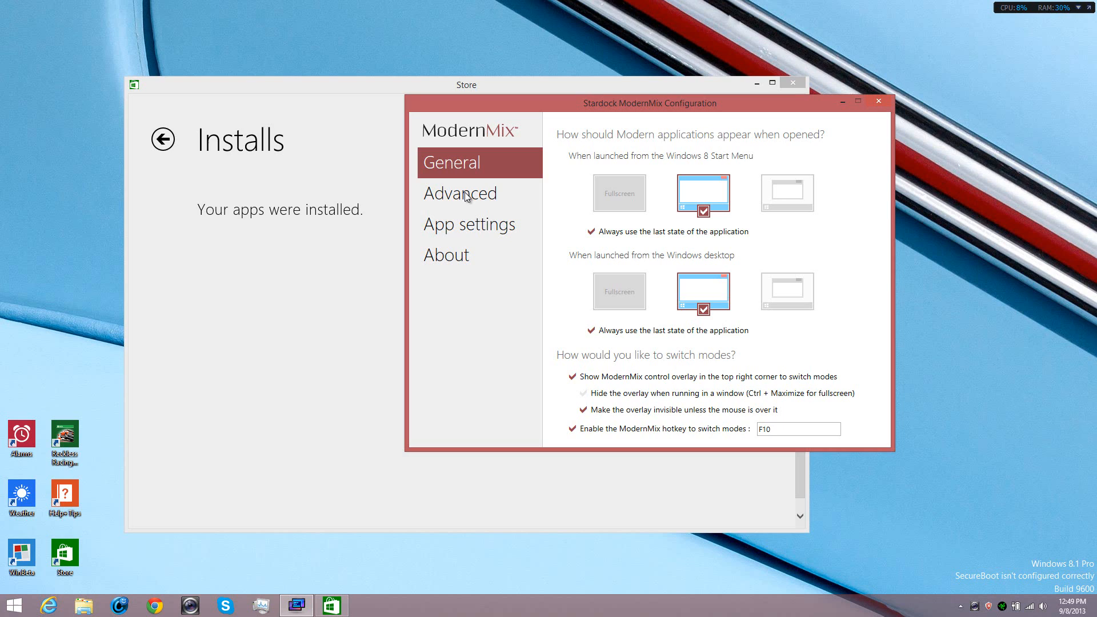
- Review ModernMix's Advanced options with the desktop-shortcut menu option enabled, then minimize
left_click(460, 193)
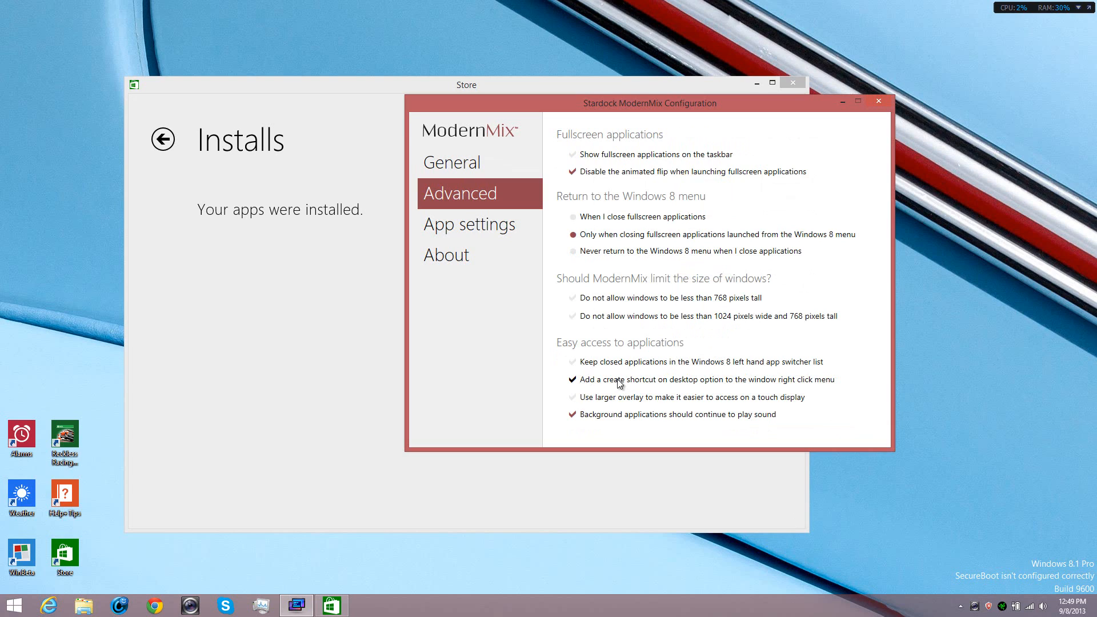
mouse_move(638, 390)
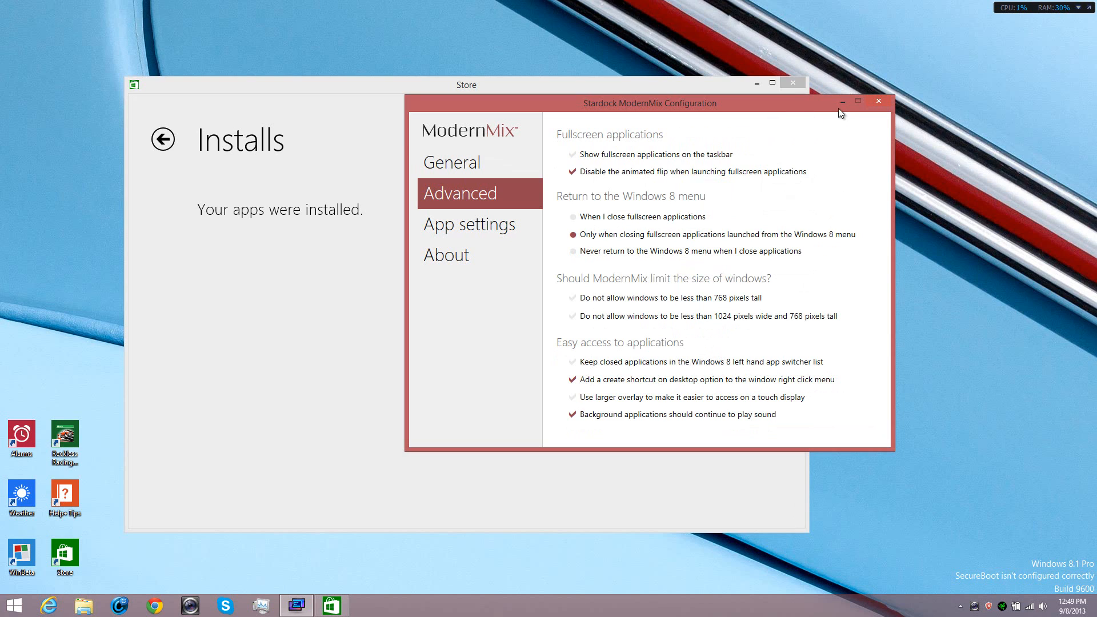
left_click(879, 101)
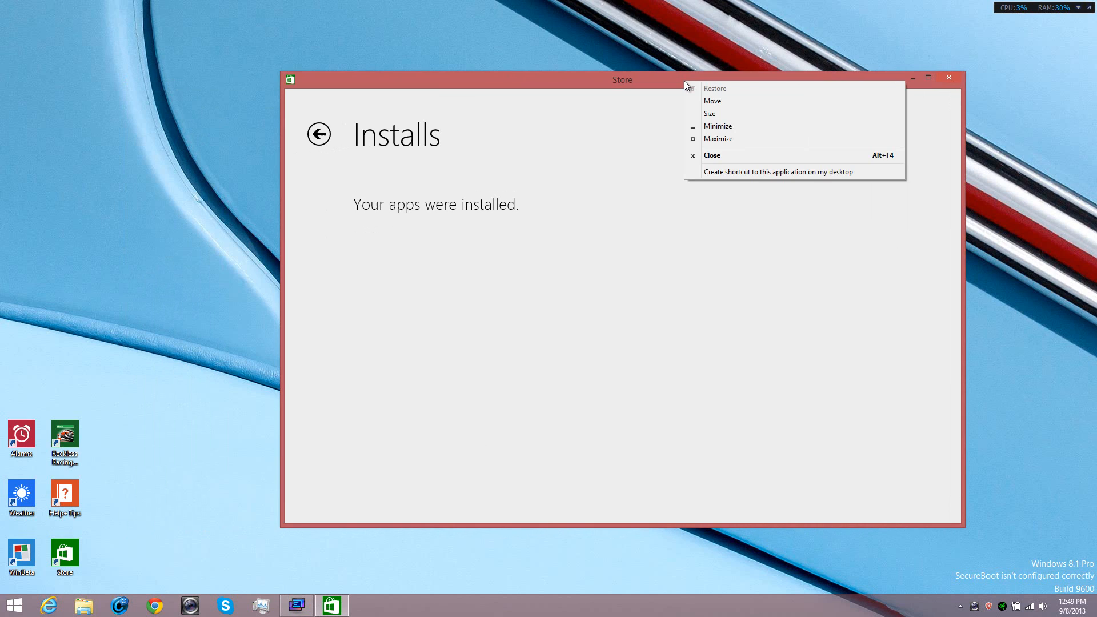
mouse_move(727, 175)
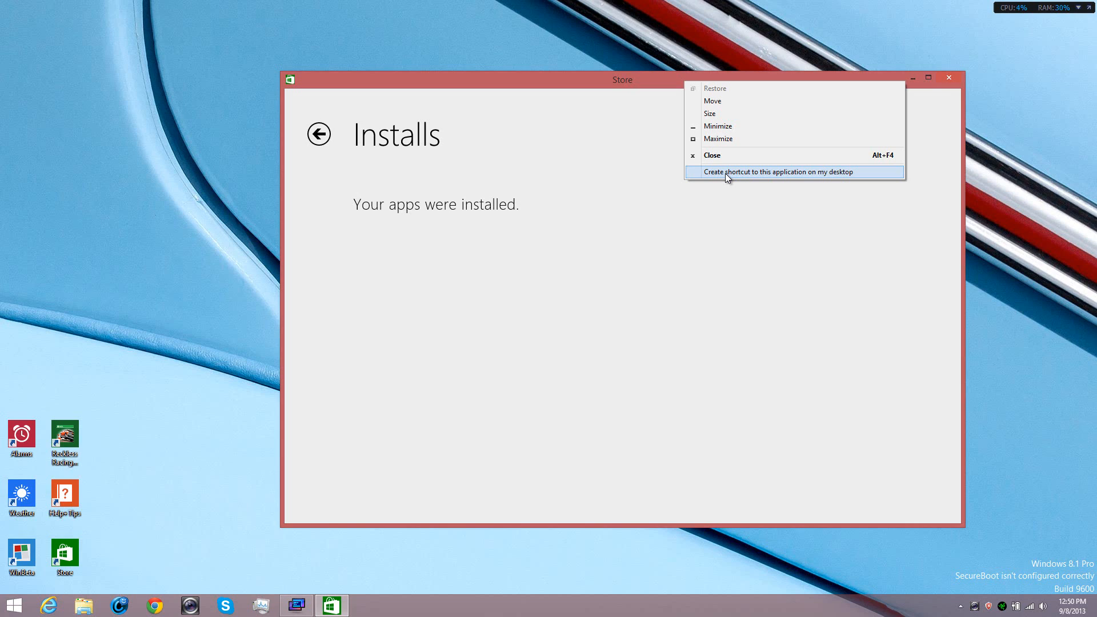
mouse_move(181, 429)
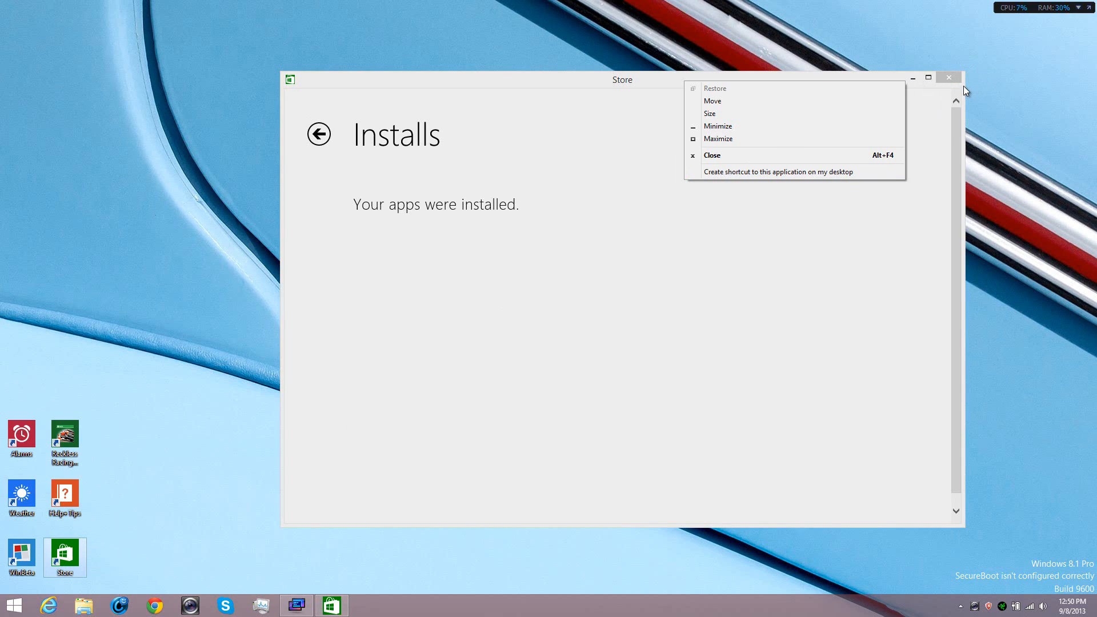
- Close the Store window, leaving its new desktop shortcut behind
left_click(711, 155)
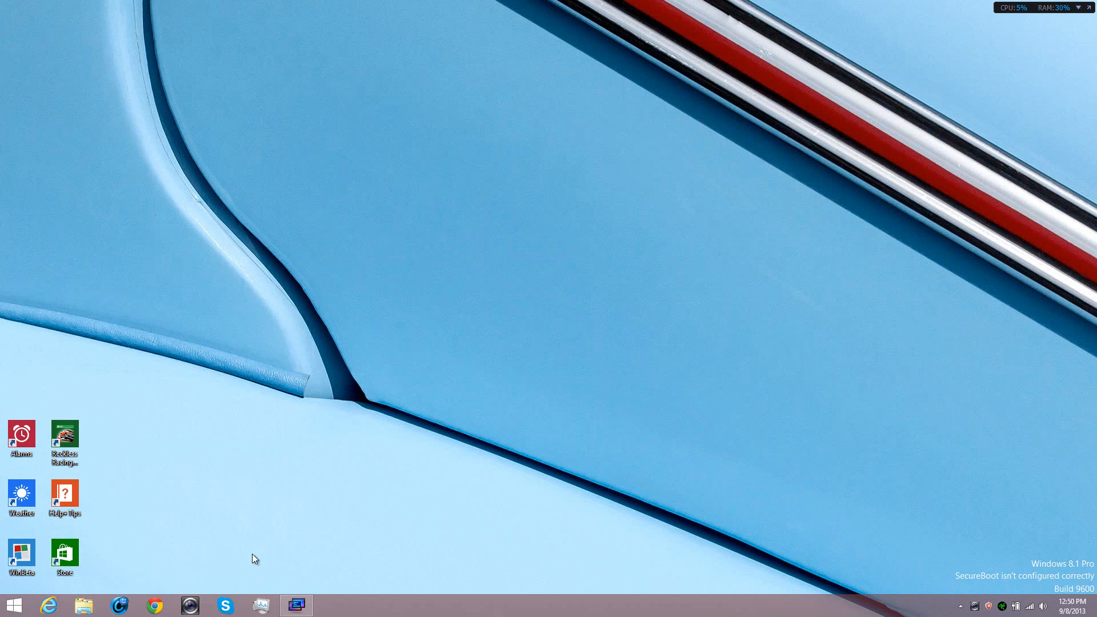
mouse_move(170, 526)
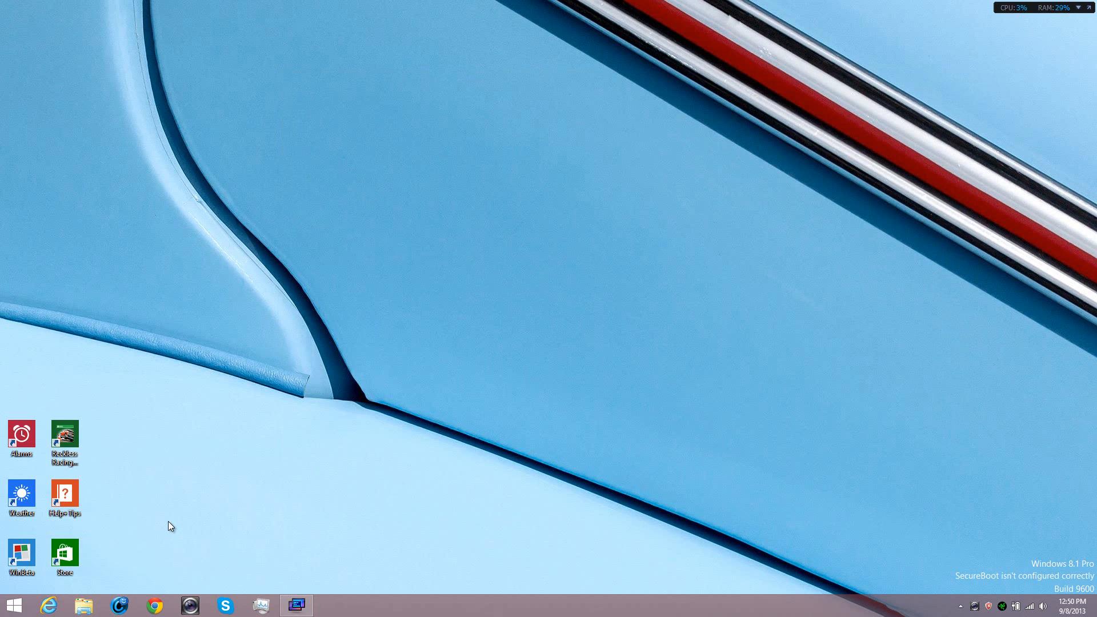
mouse_move(298, 588)
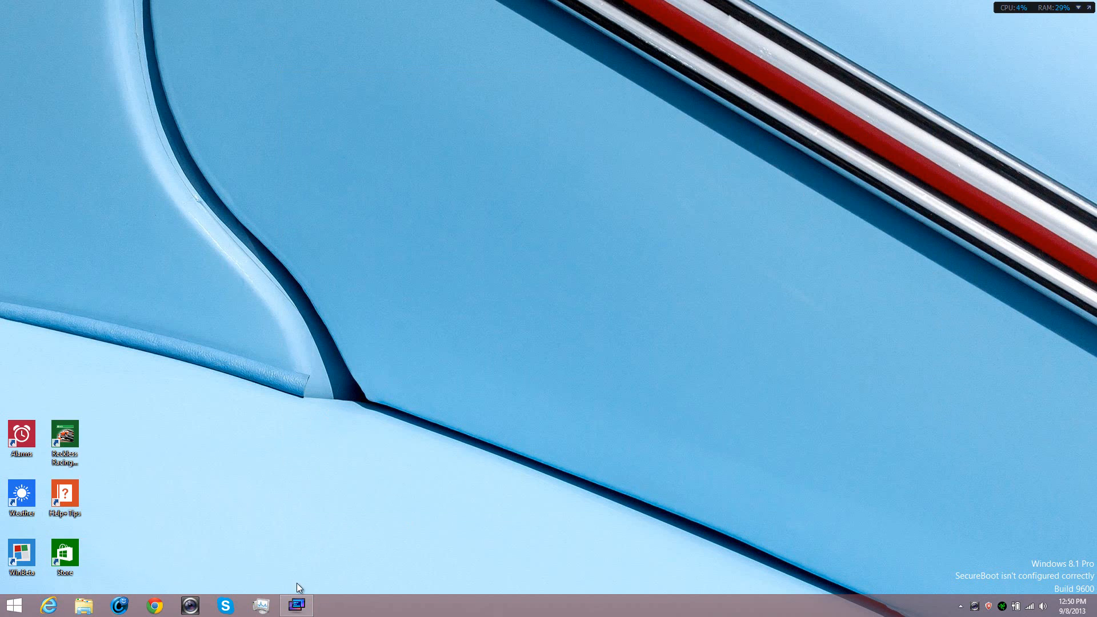
- Restore the ModernMix configuration window from its taskbar button
left_click(297, 605)
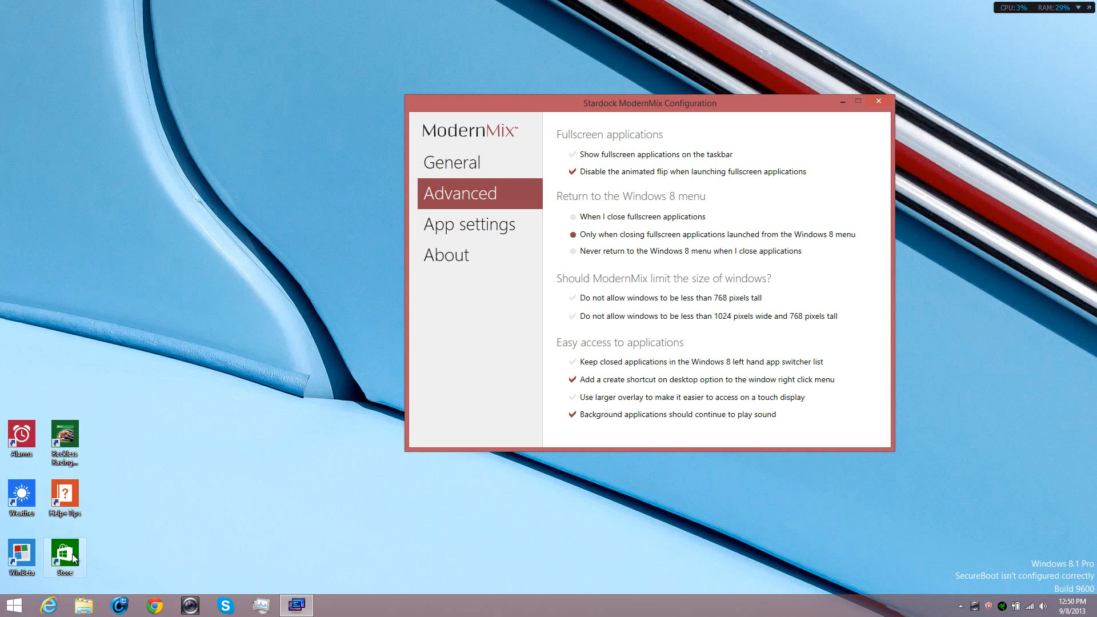
- Start the Store app from its desktop shortcut
double_click(63, 553)
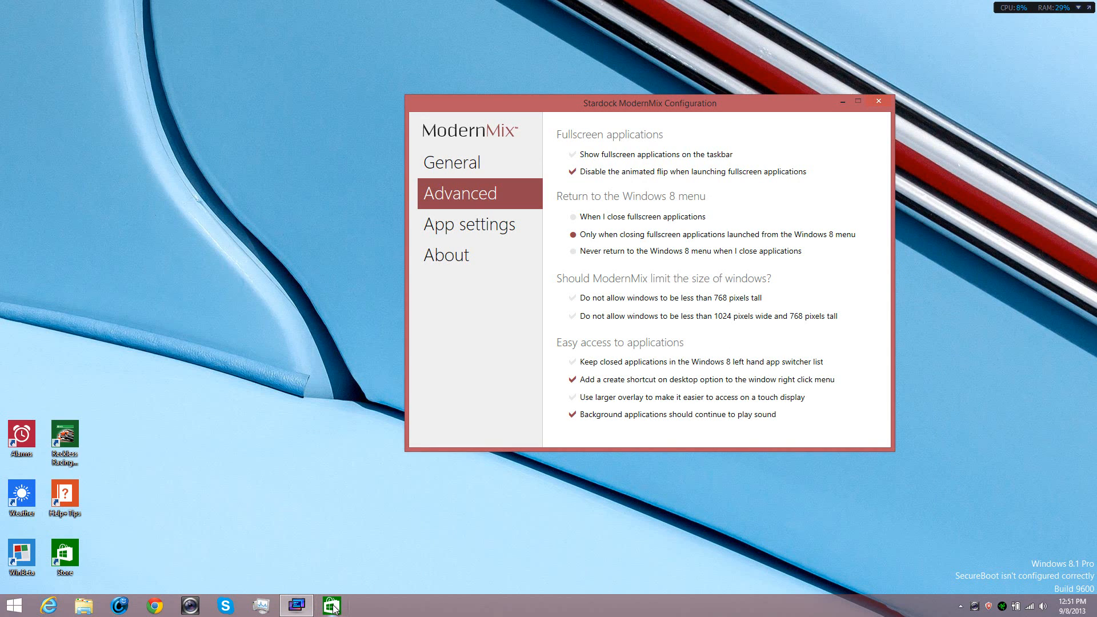
mouse_move(332, 605)
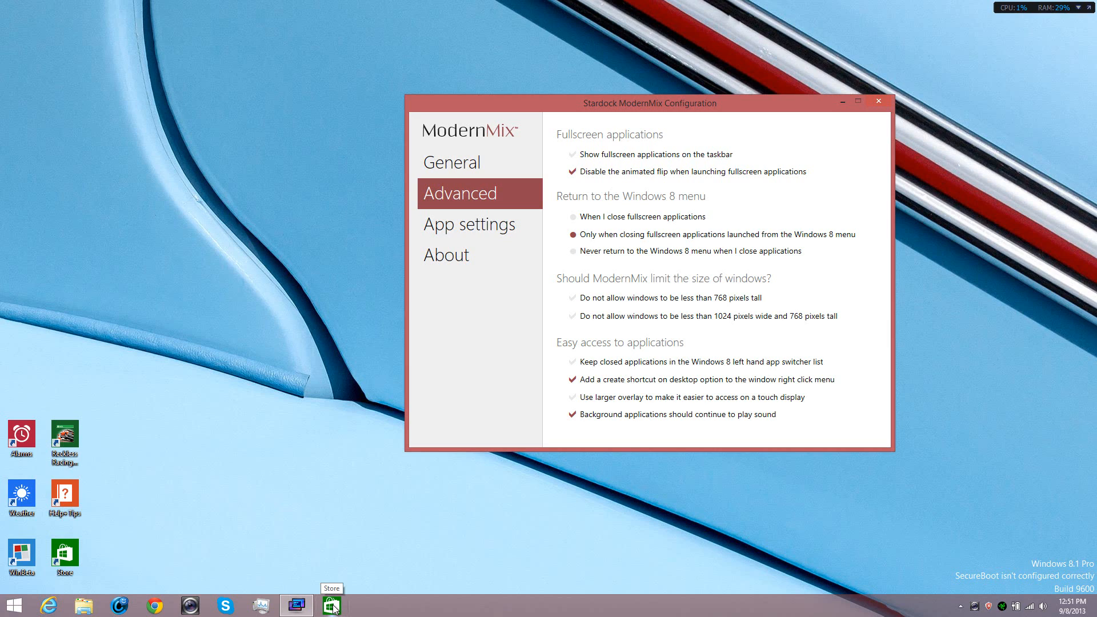
mouse_move(333, 605)
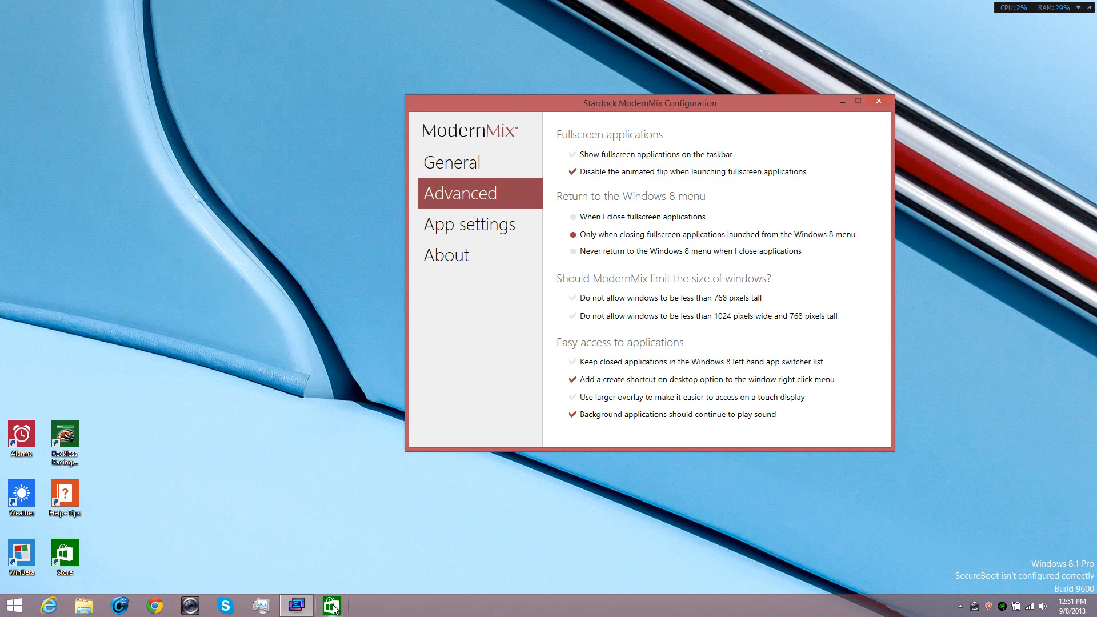